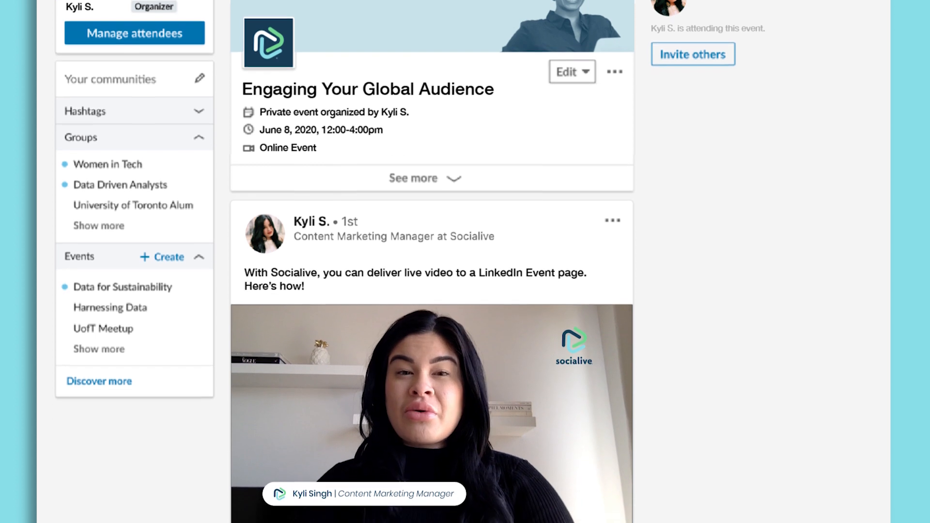
# Scroll the LinkedIn event page down to the Host a Live Event on LinkedIn video post.
pyautogui.scroll(-3)
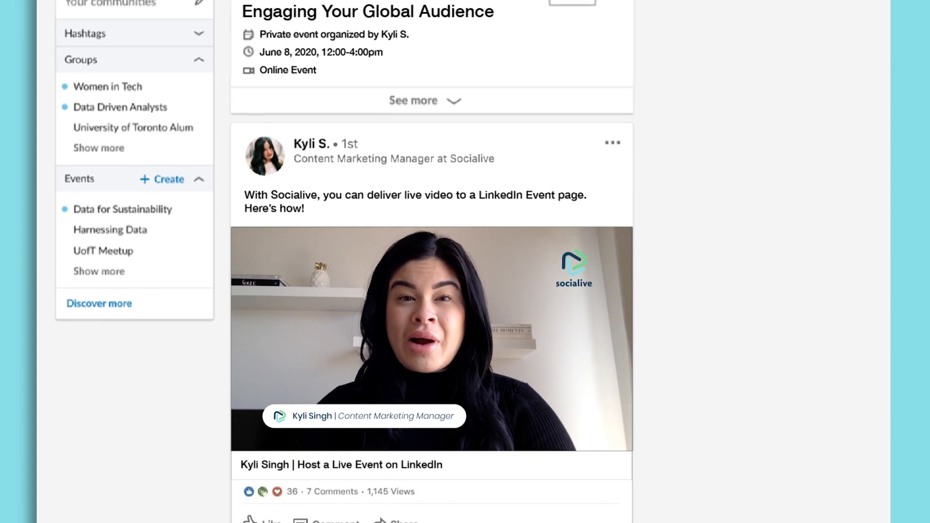
pyautogui.scroll(-3)
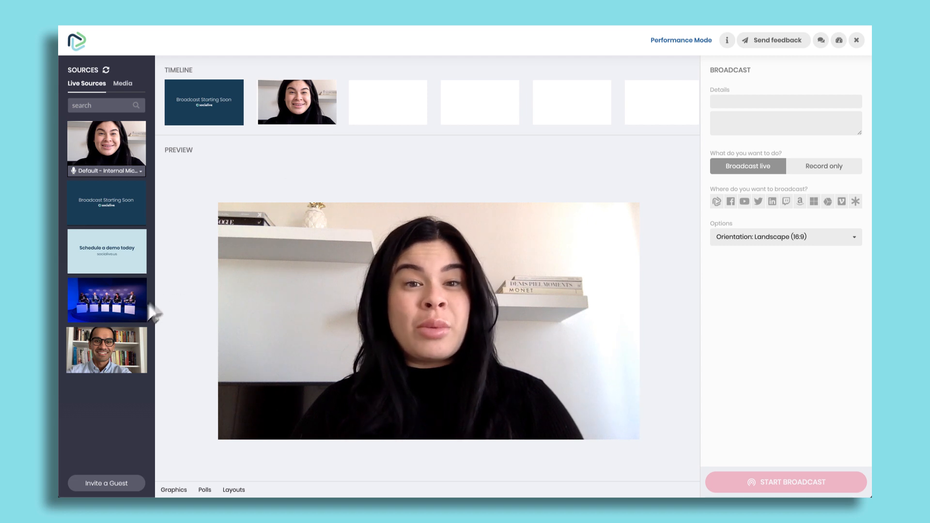
# Overlay the logo and name title graphics on the preview, then choose a scene layout.
pyautogui.click(106, 299)
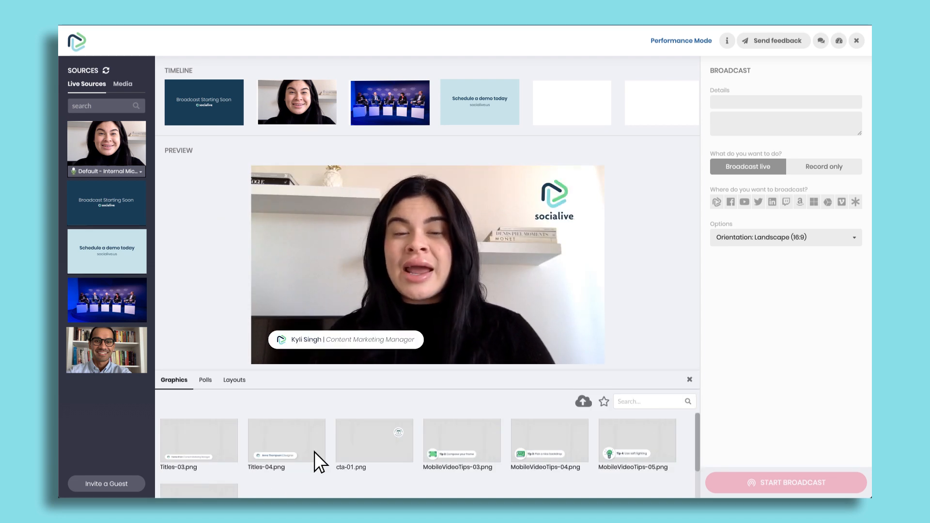
pyautogui.click(234, 380)
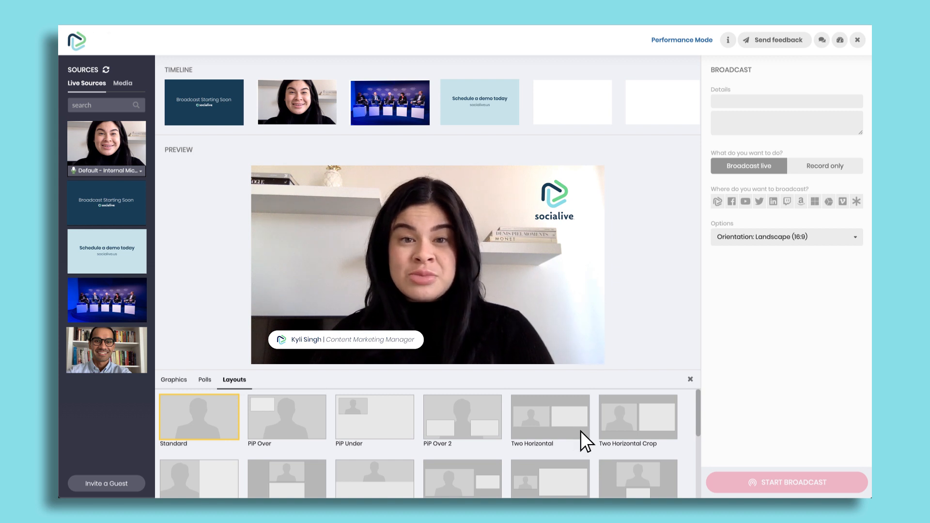
pyautogui.click(549, 417)
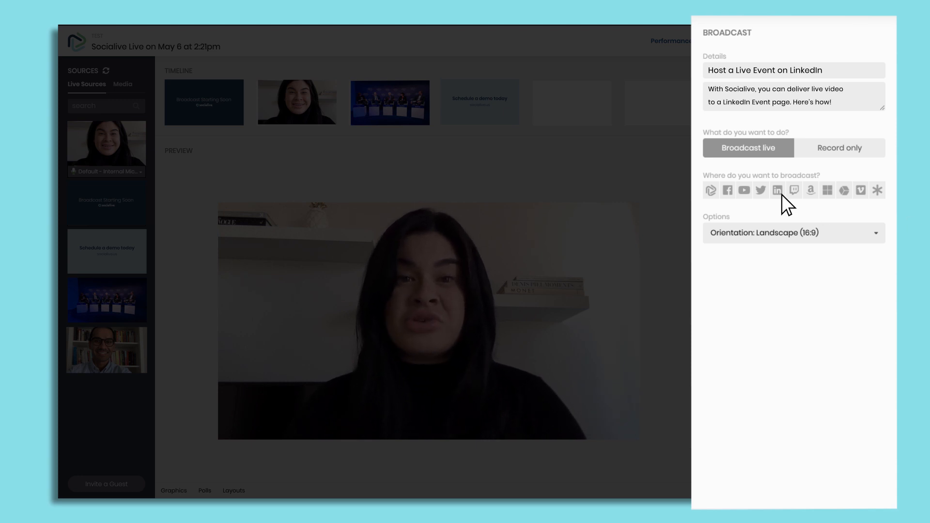
pyautogui.click(777, 190)
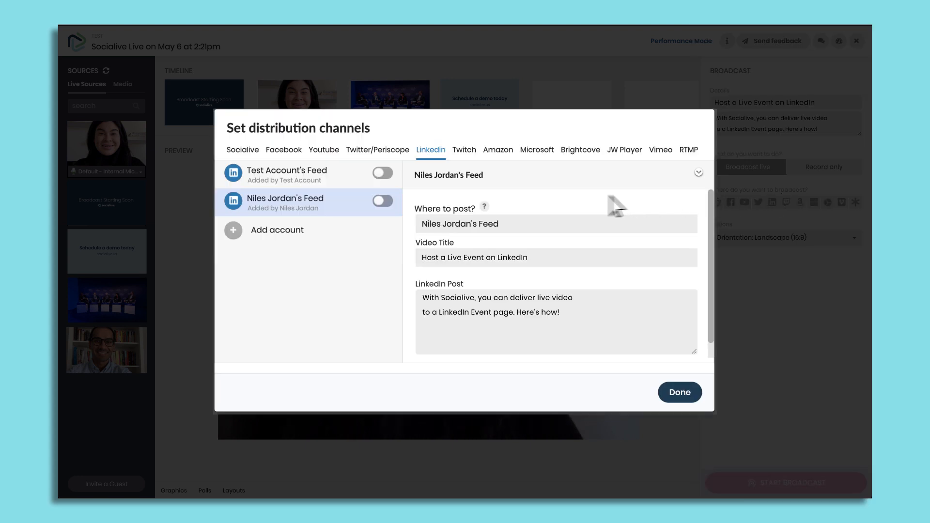
pyautogui.click(382, 201)
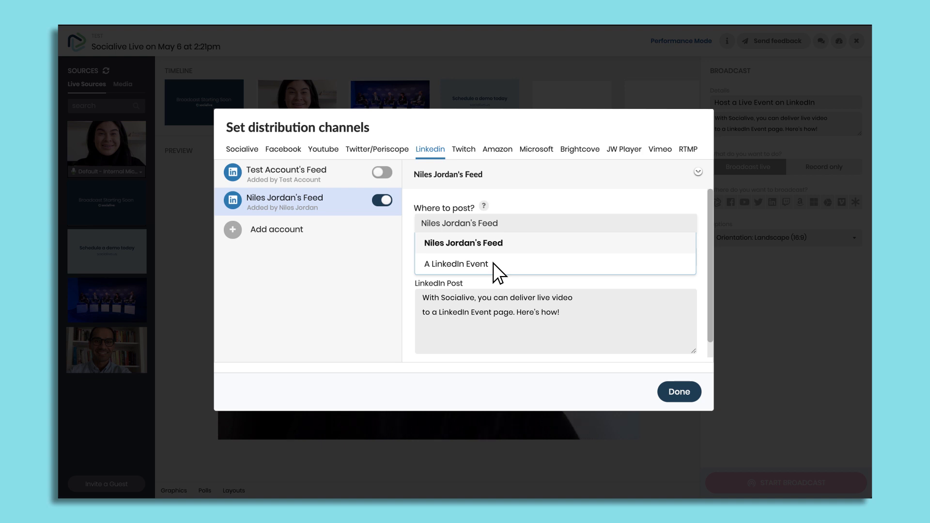
pyautogui.click(456, 263)
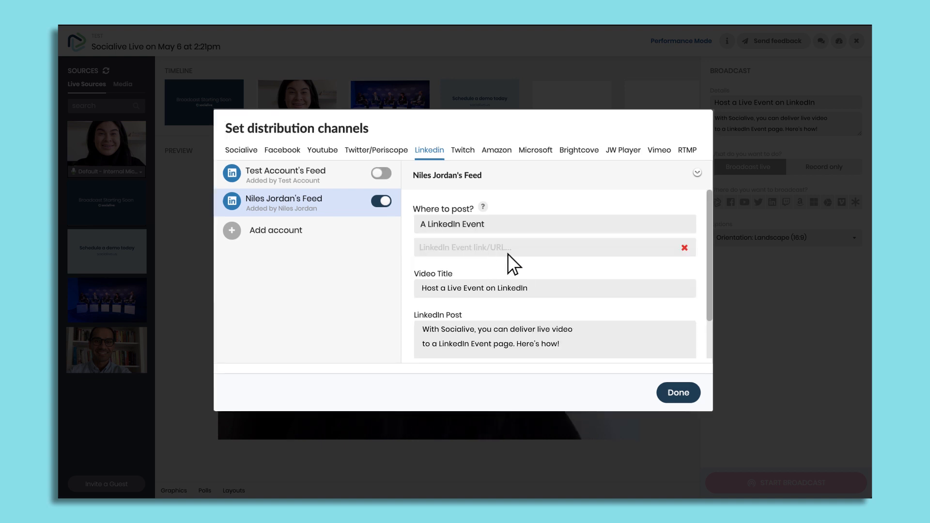
pyautogui.moveTo(520, 258)
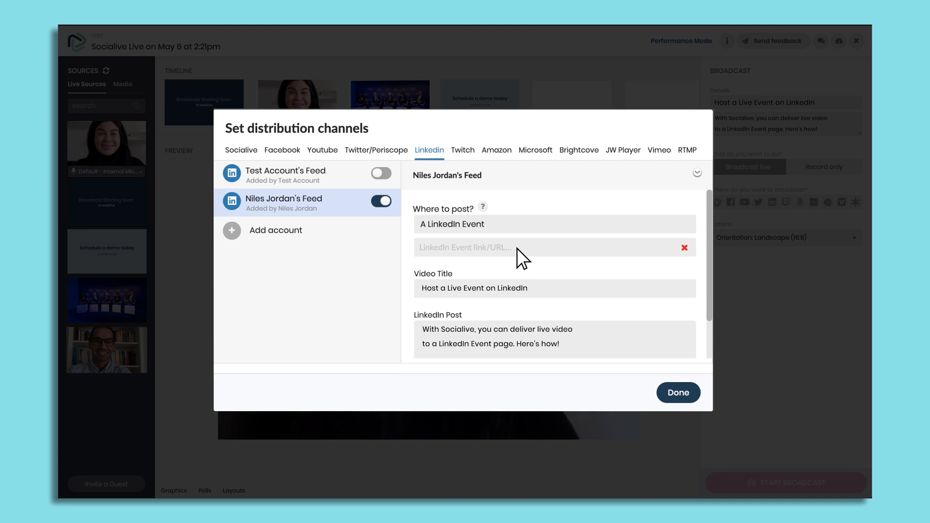
pyautogui.write('https://www.linkedin.com/events/6661414246955524096/')
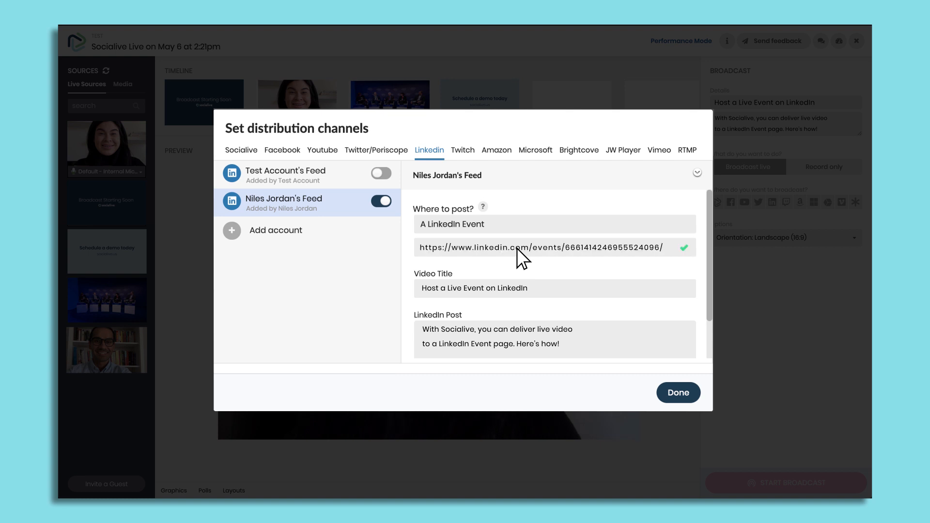
pyautogui.moveTo(593, 318)
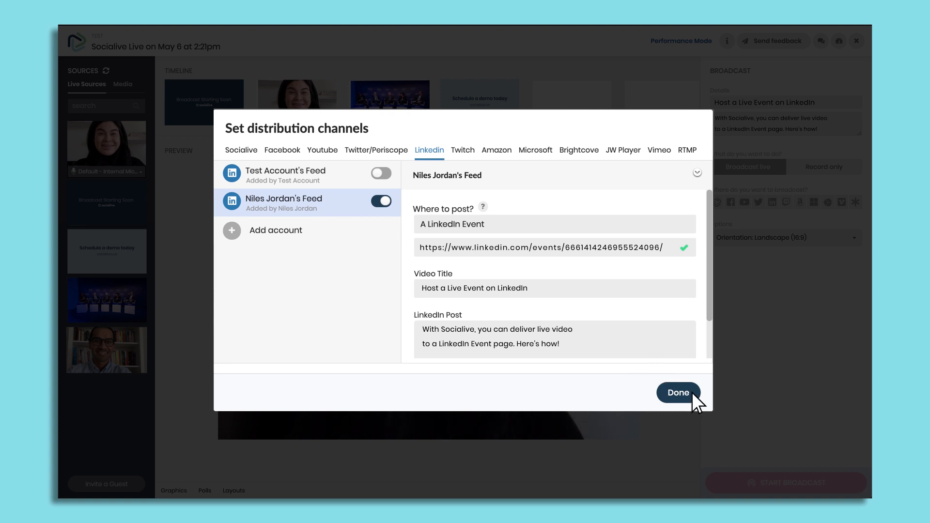
pyautogui.click(678, 393)
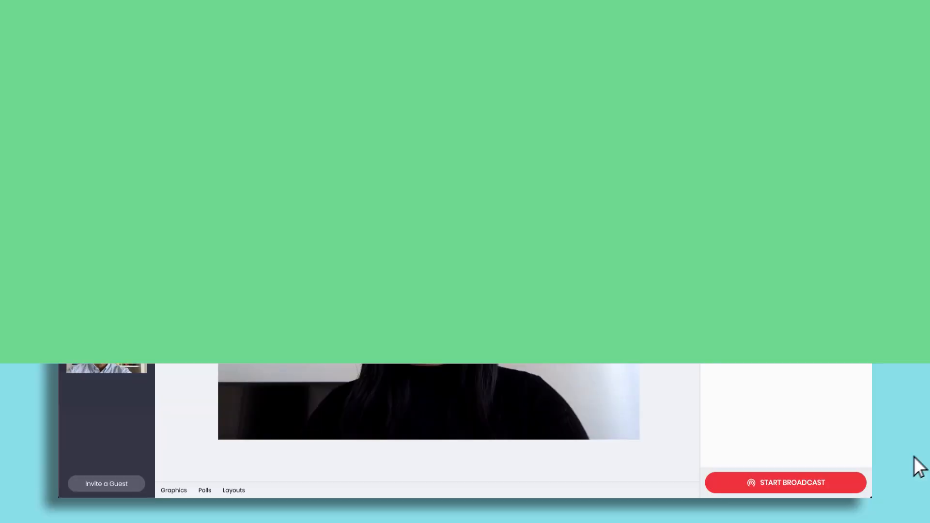
# Start the broadcast and let the countdown finish with the starting-soon slide on air.
pyautogui.click(785, 482)
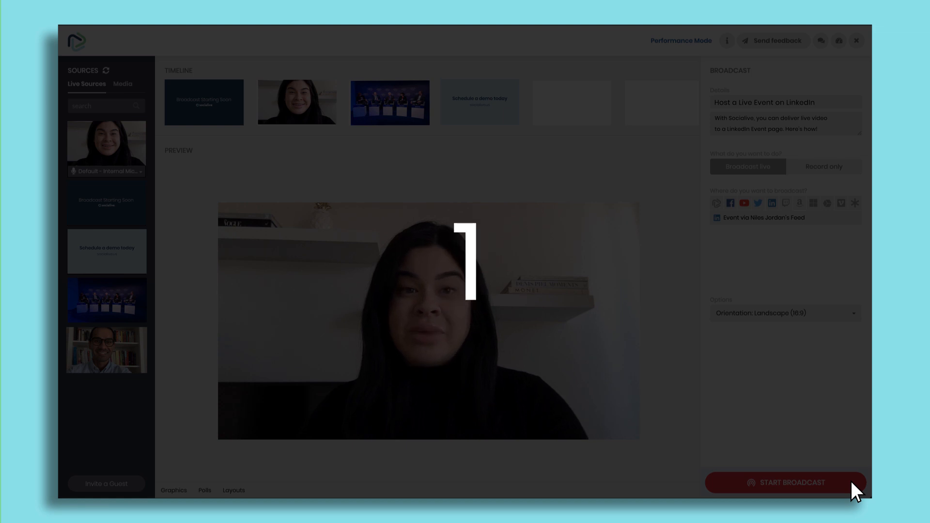
pyautogui.click(784, 483)
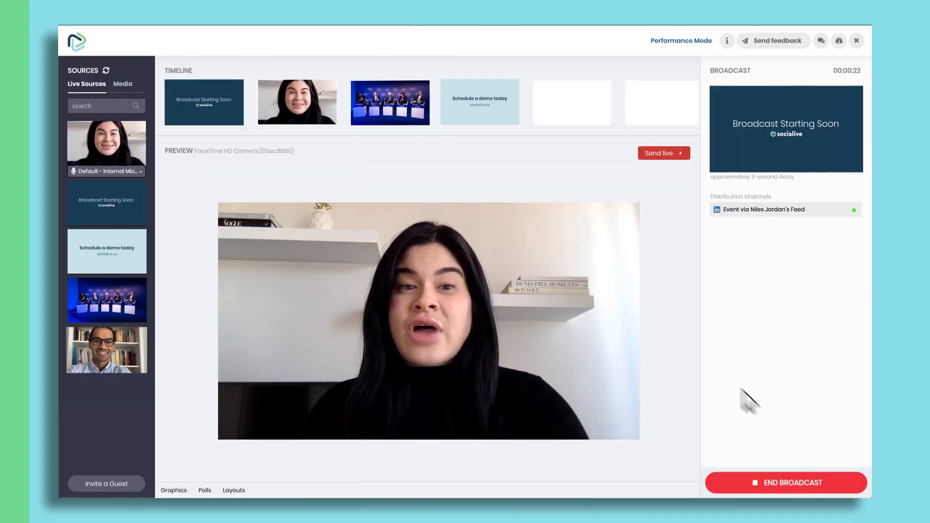
# Preview the panel discussion scene, then end the broadcast to return to the library.
pyautogui.click(390, 103)
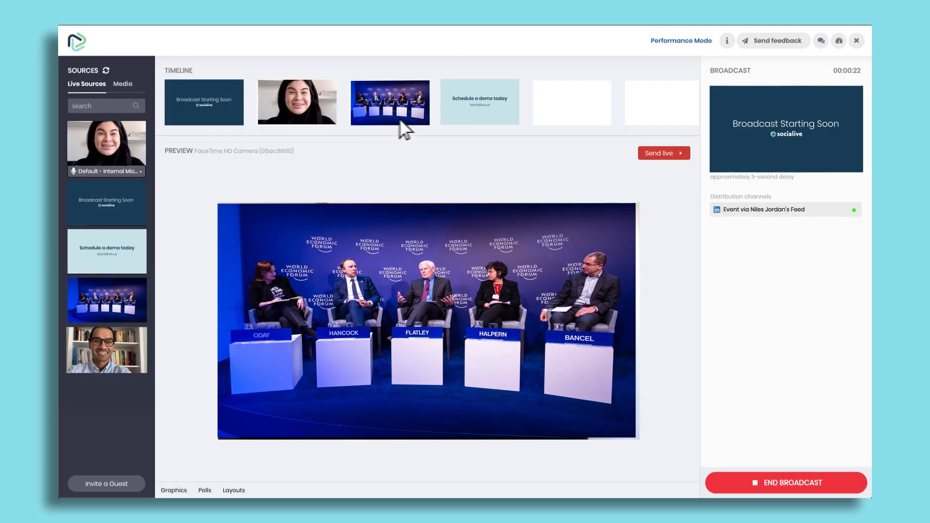
pyautogui.click(296, 102)
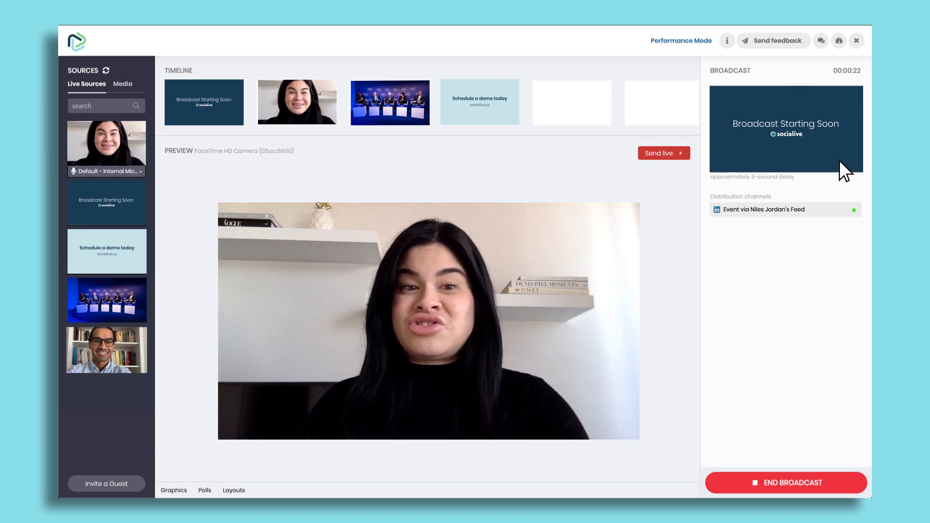
pyautogui.moveTo(850, 267)
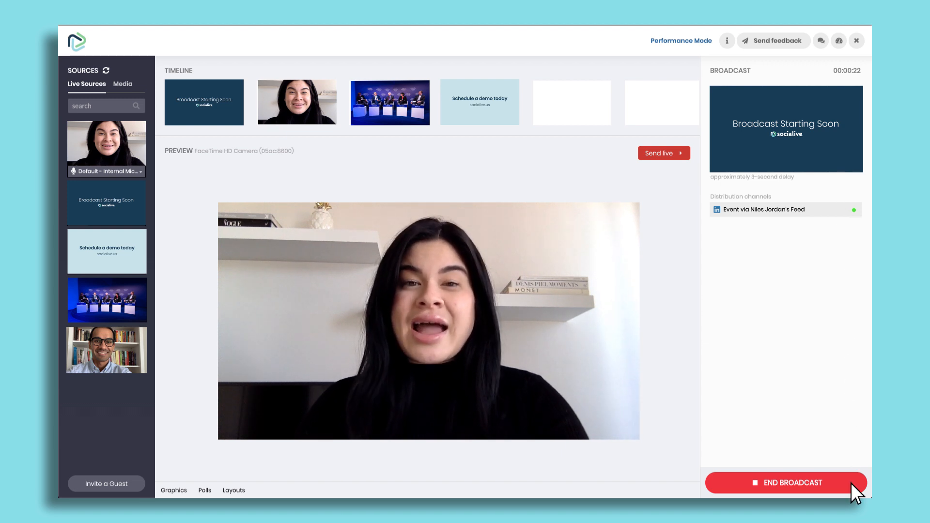
pyautogui.click(785, 483)
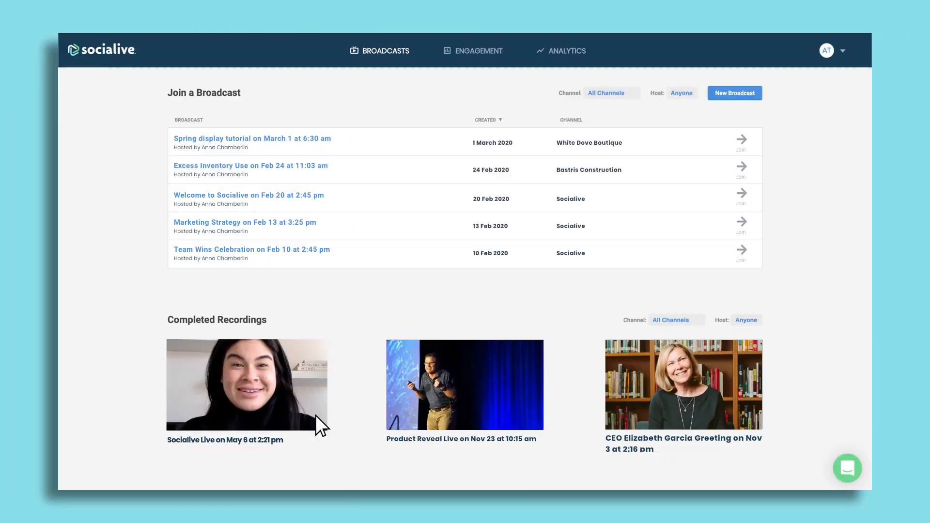